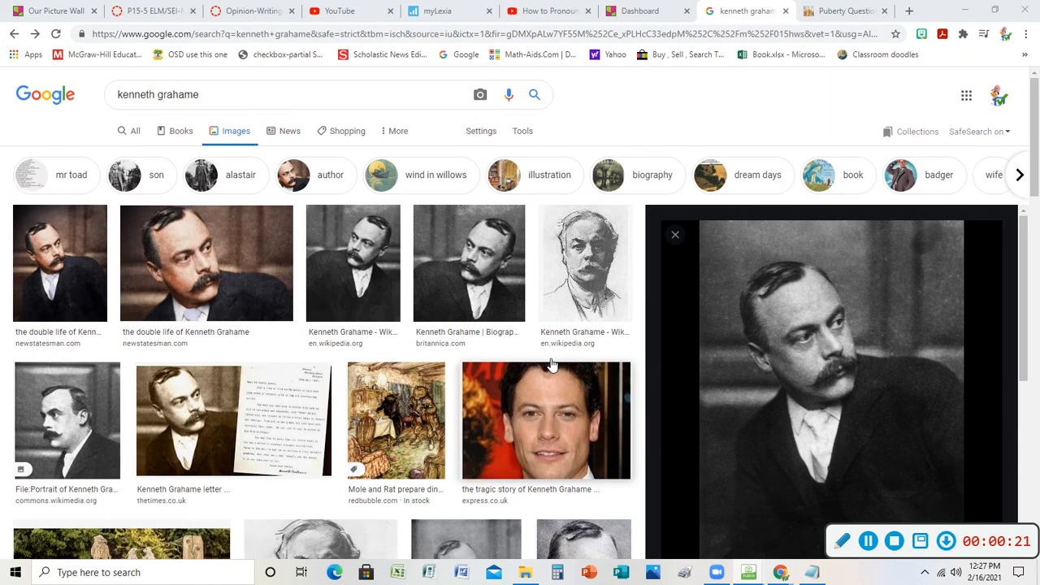
# - Show the Mole and Rat picnic pages of Wind in the Willows, then resume recording
pyautogui.scroll(-3)
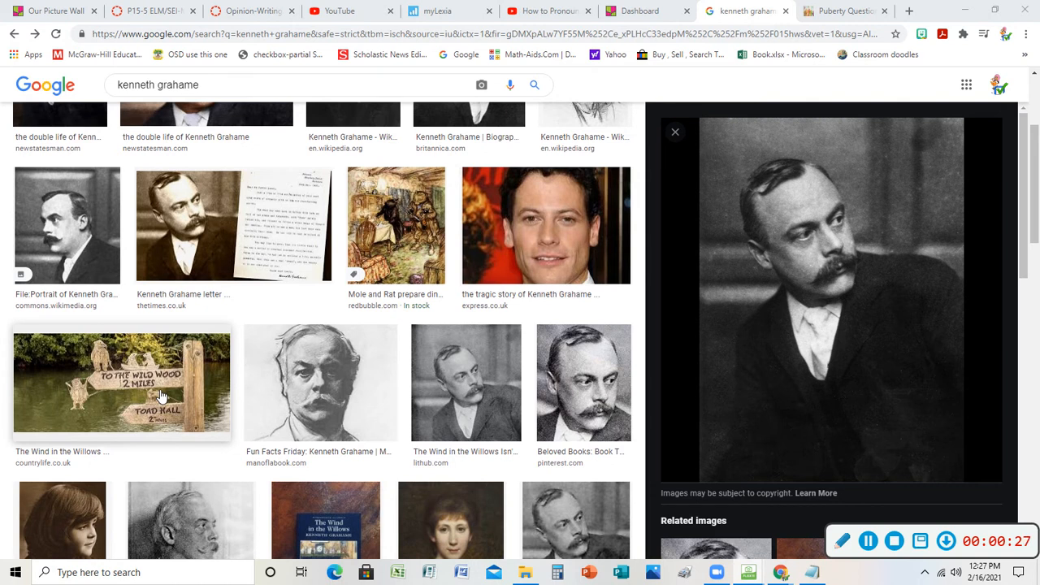
pyautogui.scroll(-3)
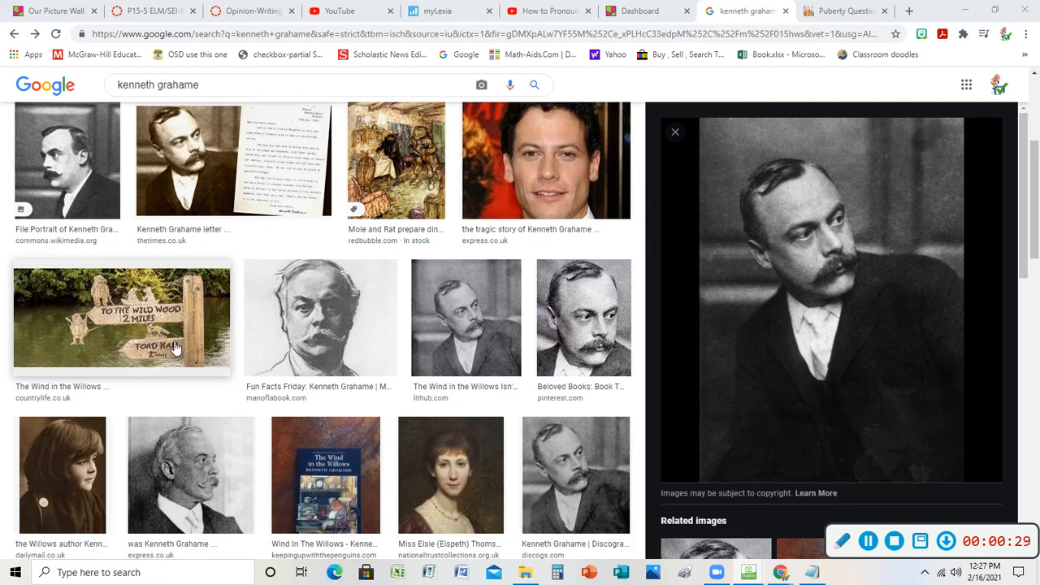
pyautogui.scroll(-3)
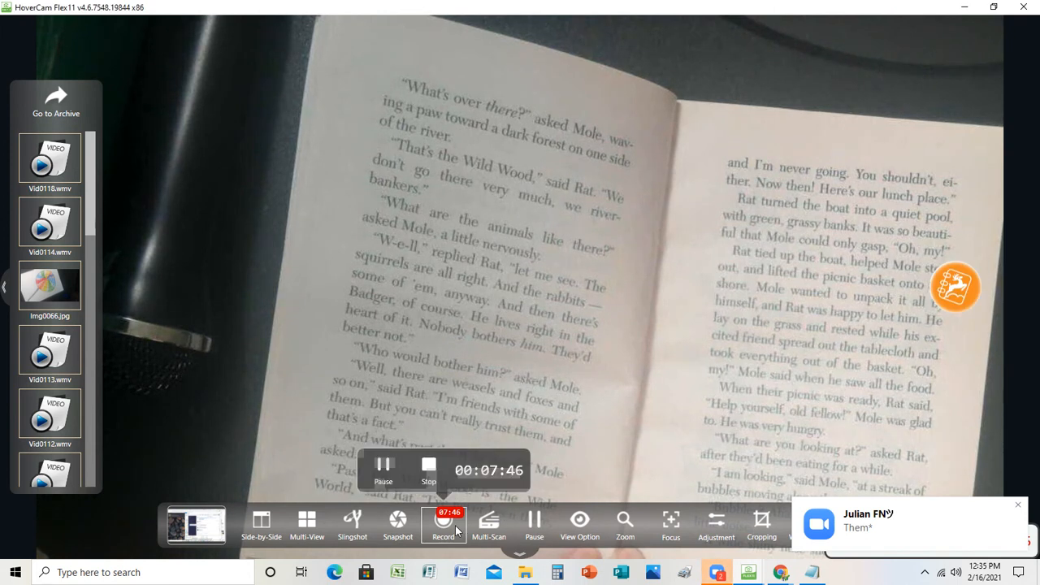
pyautogui.click(383, 463)
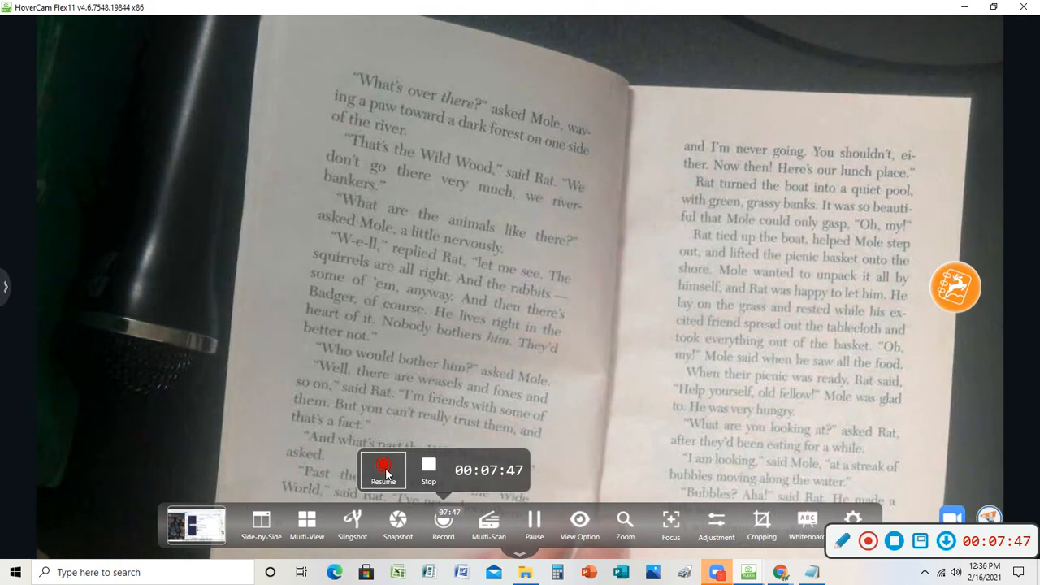
pyautogui.click(383, 469)
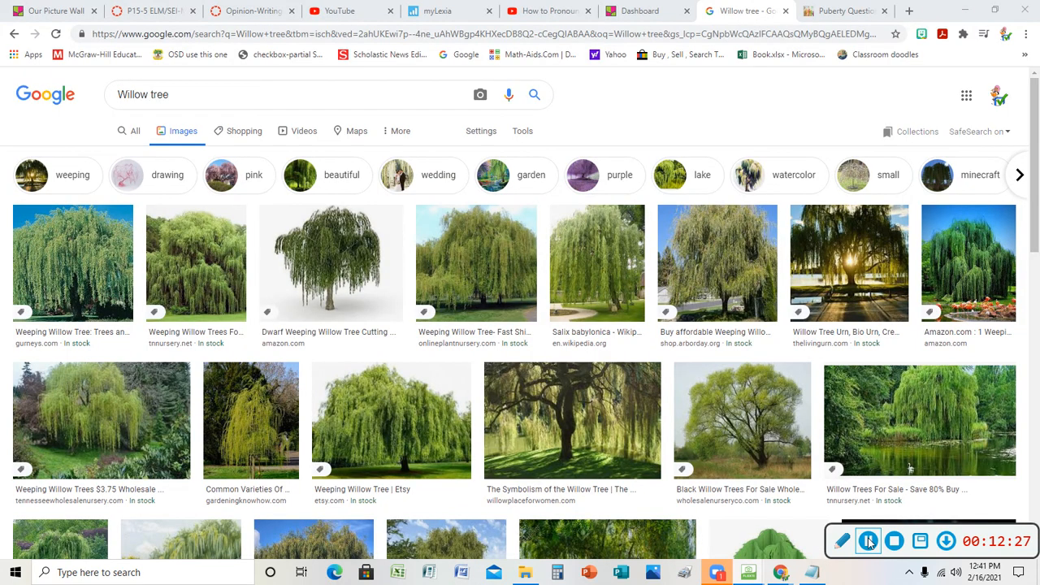
pyautogui.scroll(-3)
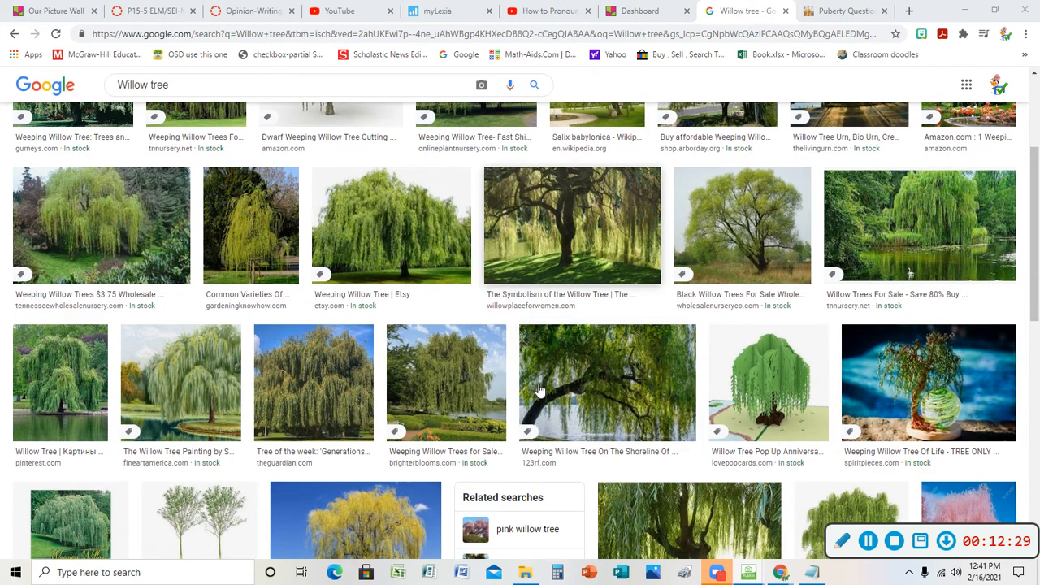
pyautogui.scroll(-3)
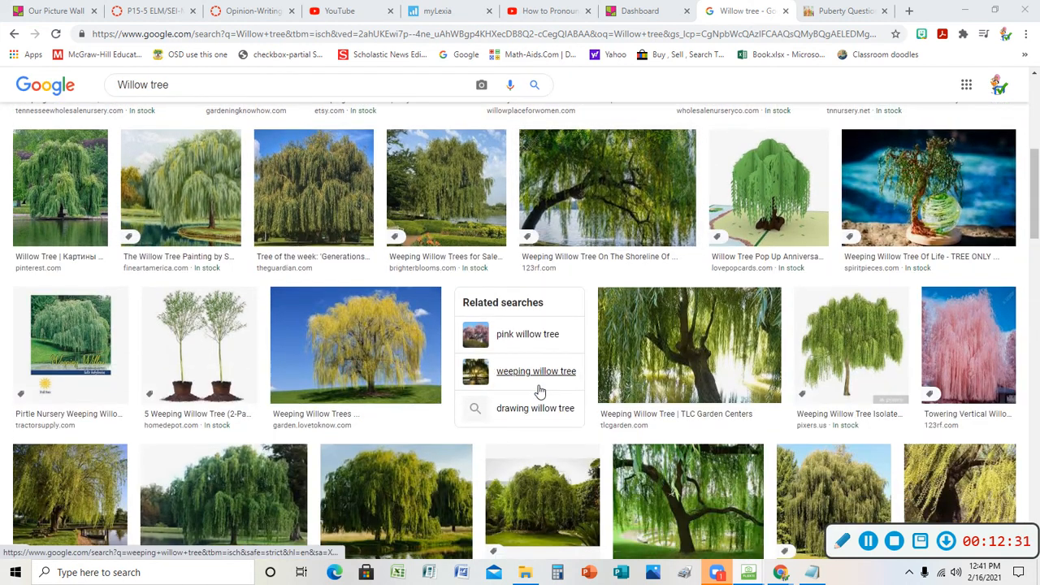